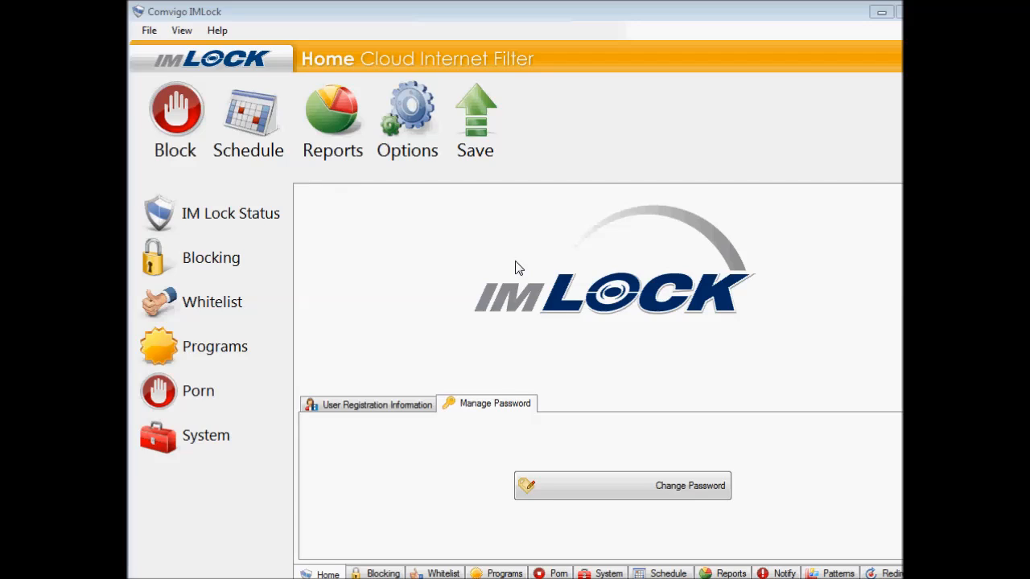
{"action": "mouse_move", "coordinate": [509, 268]}
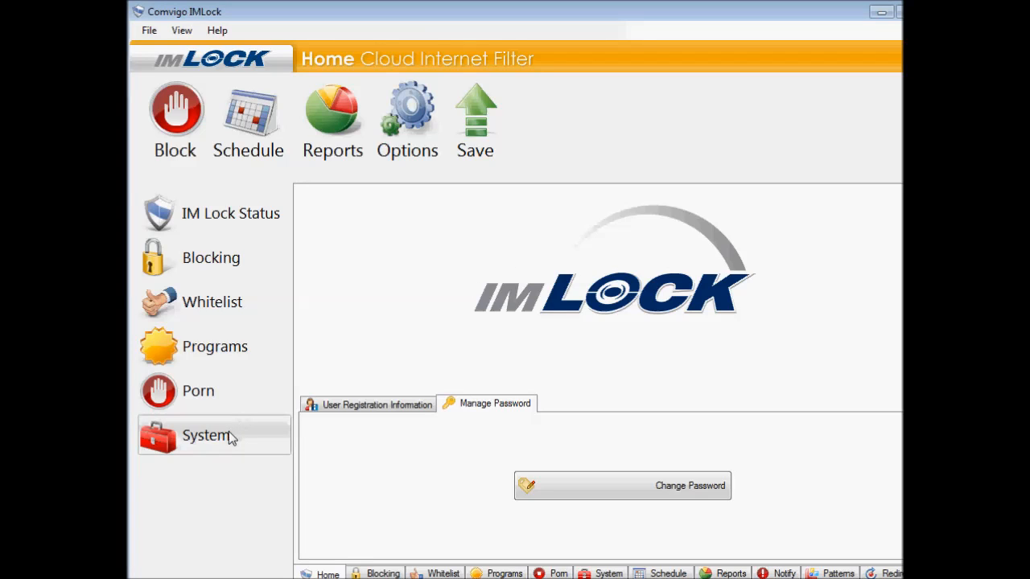
Step: Open the System page from the IMLock left sidebar
{"action": "left_click", "coordinate": [206, 436]}
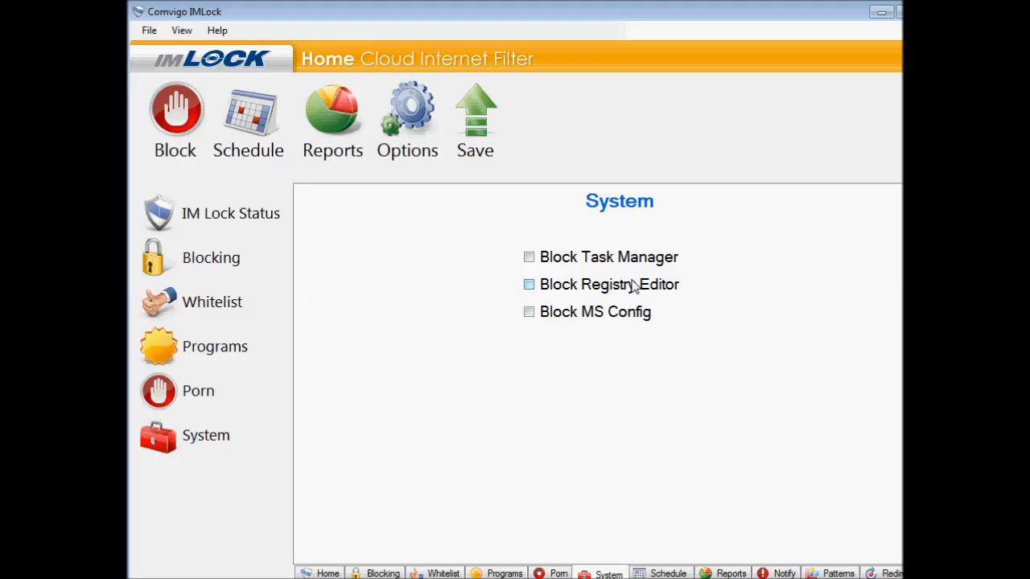
{"action": "mouse_move", "coordinate": [609, 287]}
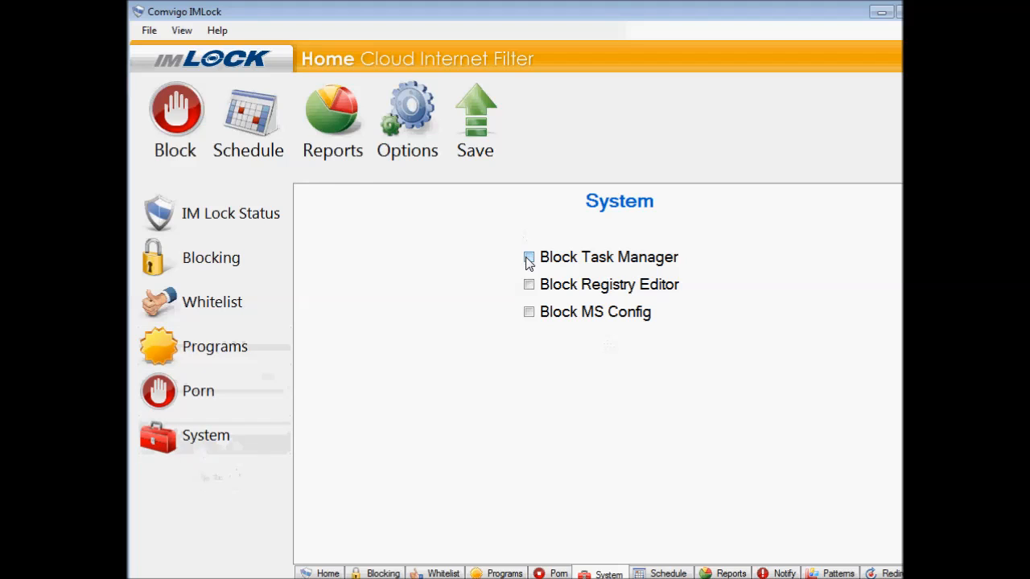
Step: Tick Block Task Manager, Block Registry Editor and Block MS Config, then save
{"action": "left_click", "coordinate": [528, 257]}
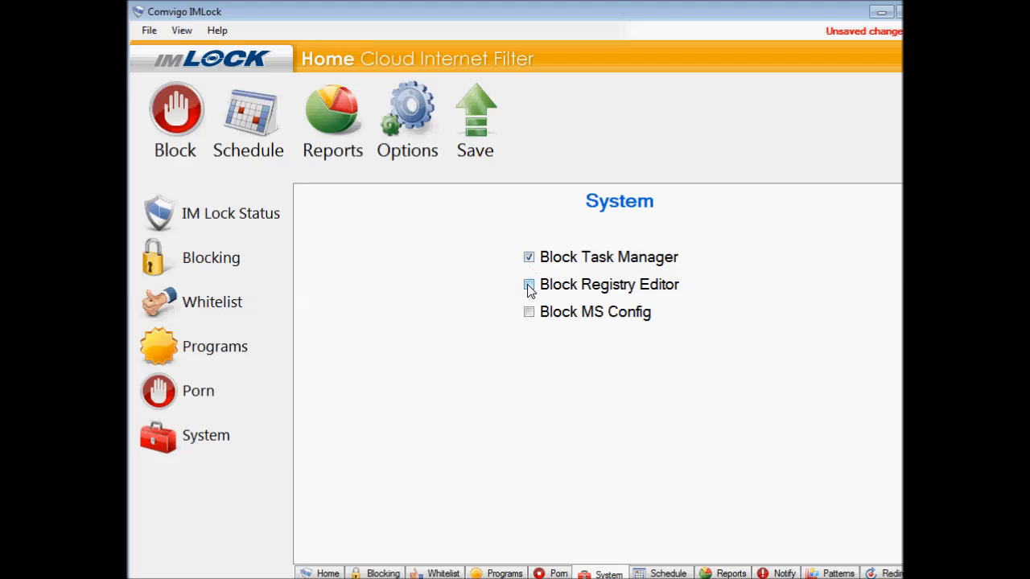
{"action": "left_click", "coordinate": [529, 284]}
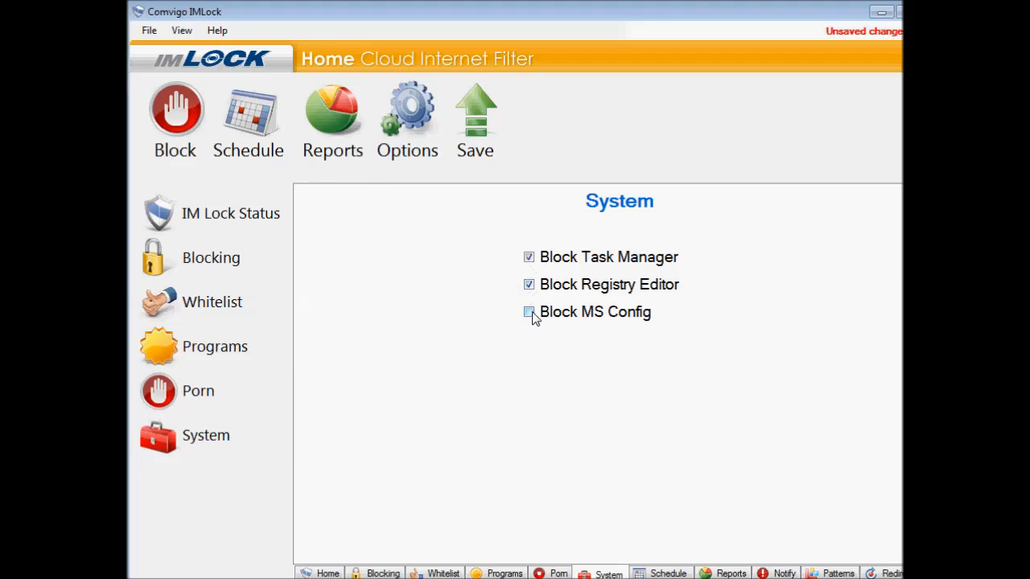
{"action": "left_click", "coordinate": [528, 311]}
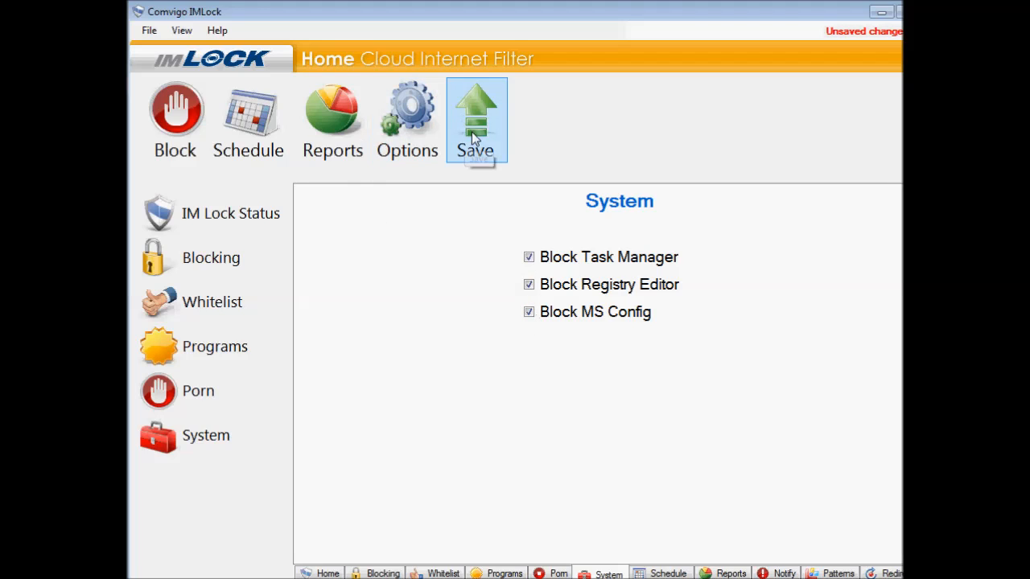
{"action": "left_click", "coordinate": [476, 116]}
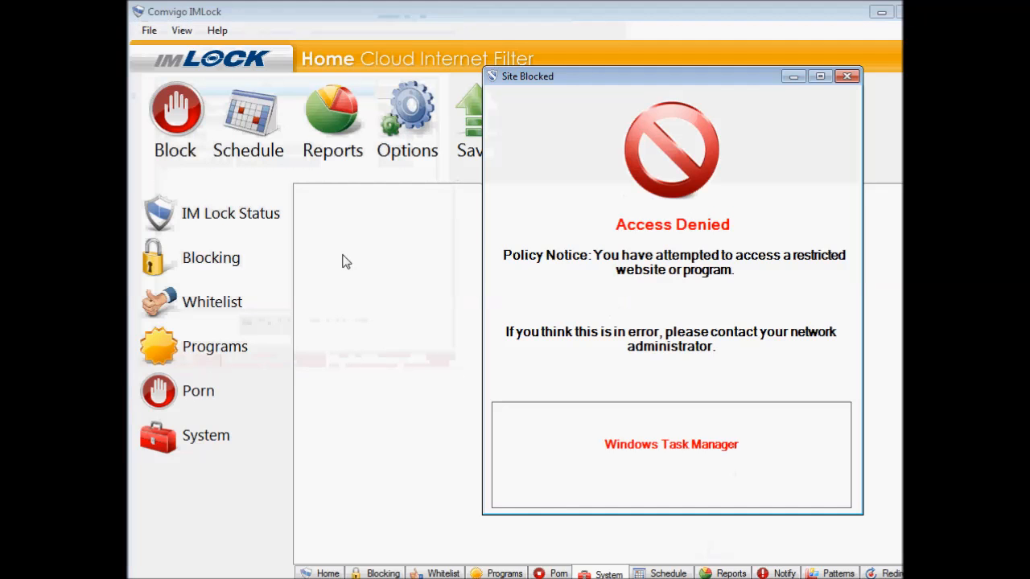
Step: Dismiss the Access Denied notice that blocked Windows Task Manager
{"action": "left_click", "coordinate": [846, 76]}
{"action": "type", "text": "m"}
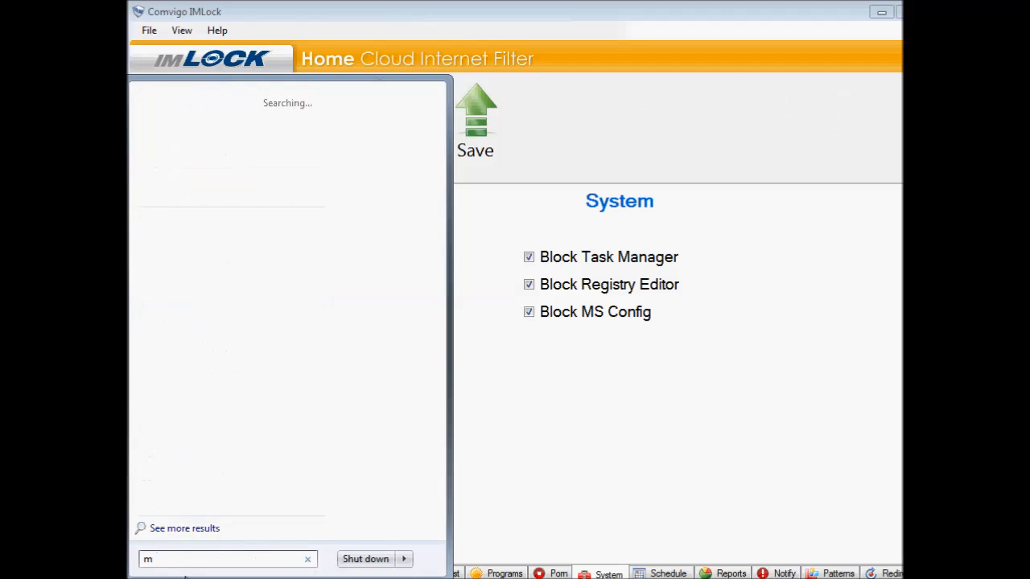
Step: Launch msconfig from Start search and close its Access Denied notice
{"action": "type", "text": "sconfi"}
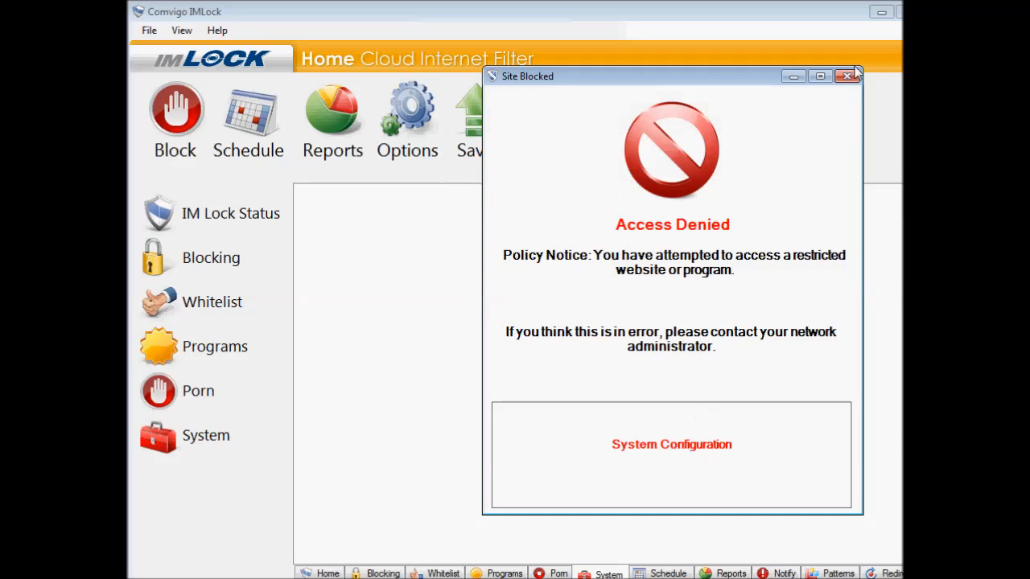
{"action": "left_click", "coordinate": [846, 76]}
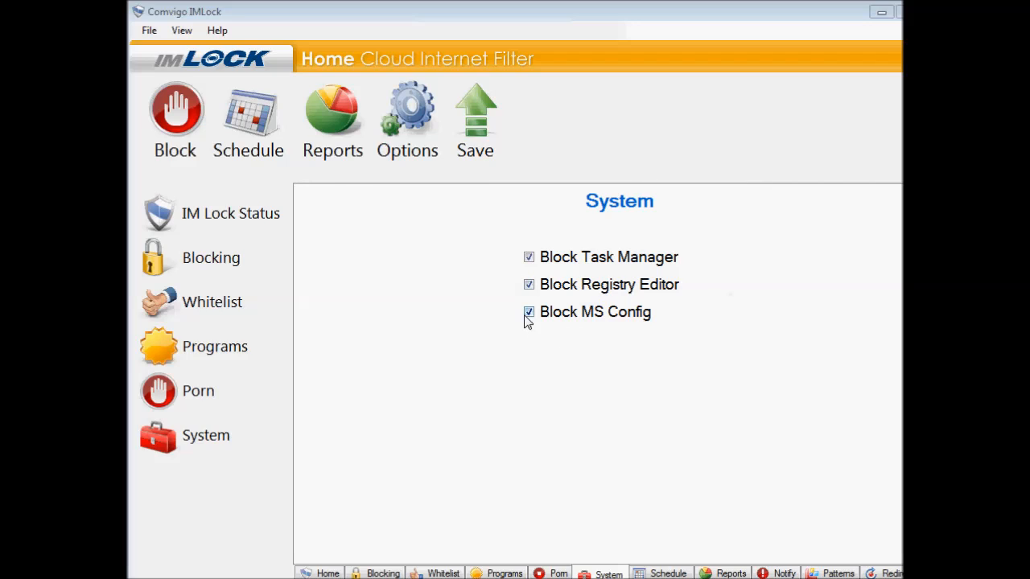
Step: Clear the system-tool blocking checkboxes on the System page
{"action": "left_click", "coordinate": [528, 284]}
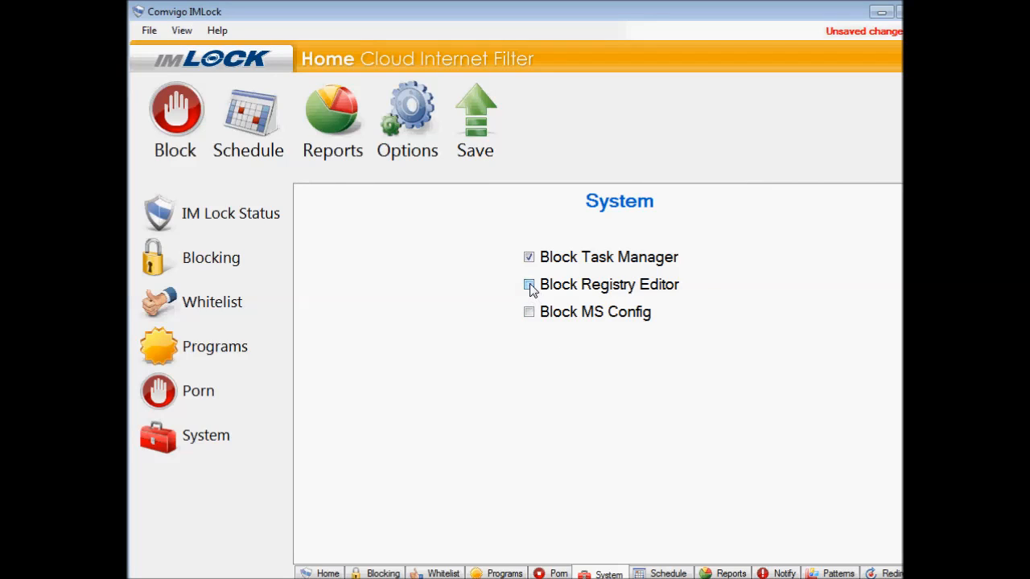
{"action": "left_click", "coordinate": [528, 257]}
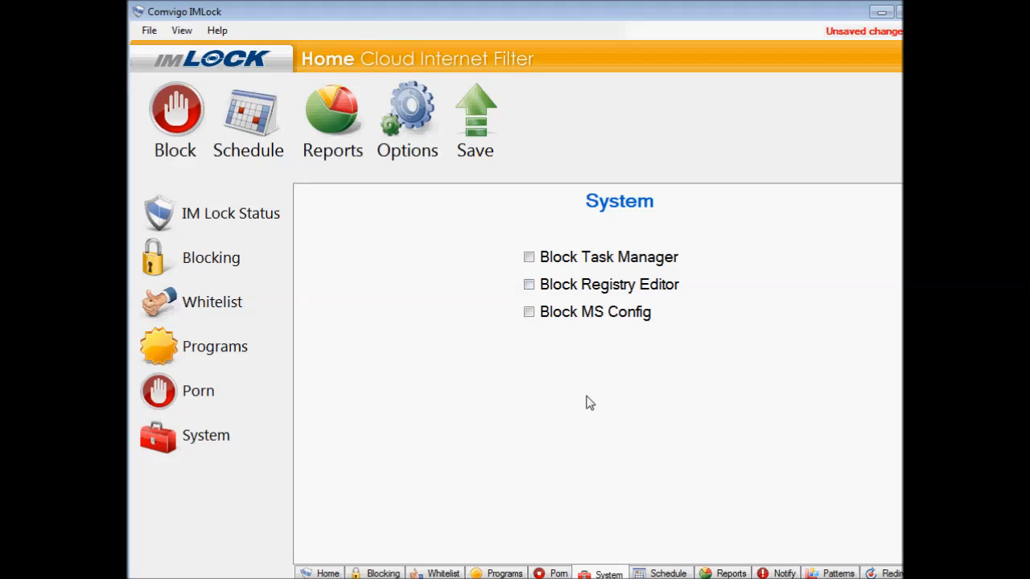
{"action": "mouse_move", "coordinate": [475, 308]}
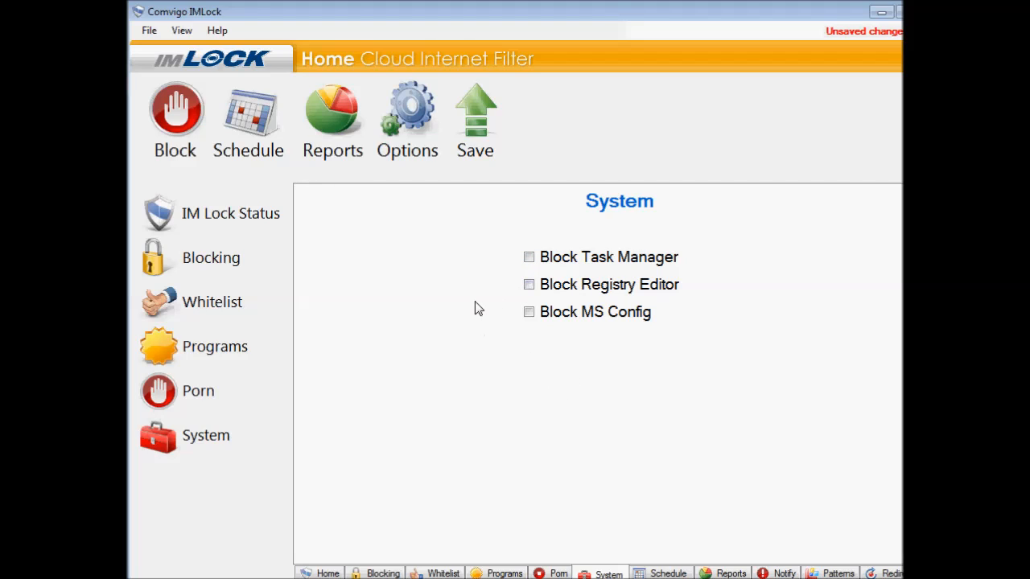